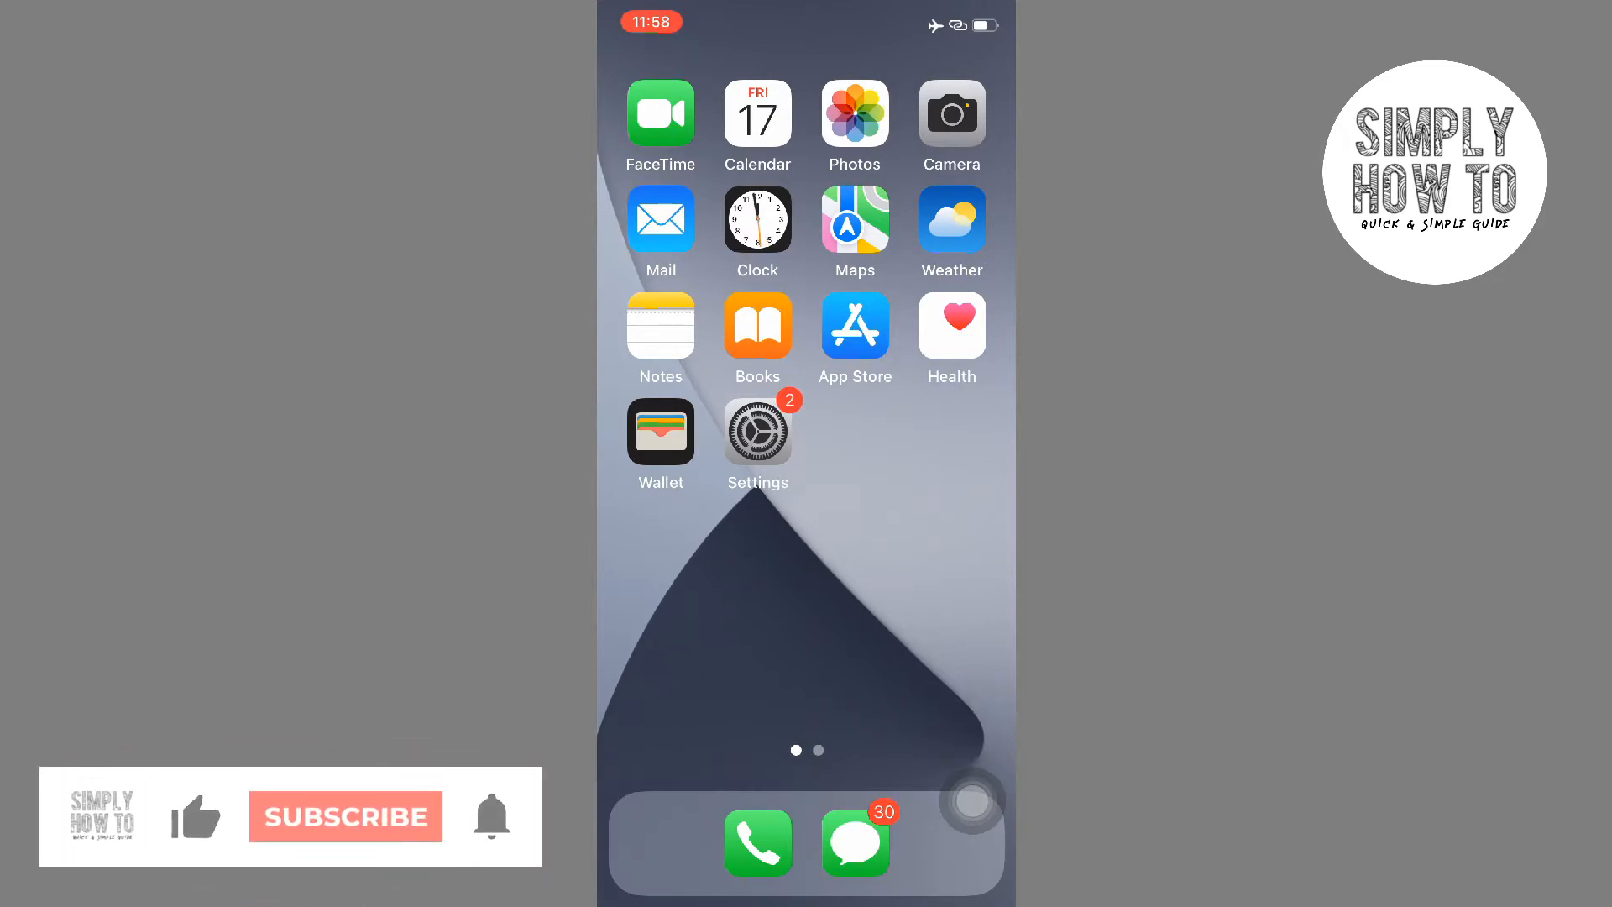
# Launch the App Store from the Home Screen.
pyautogui.click(346, 816)
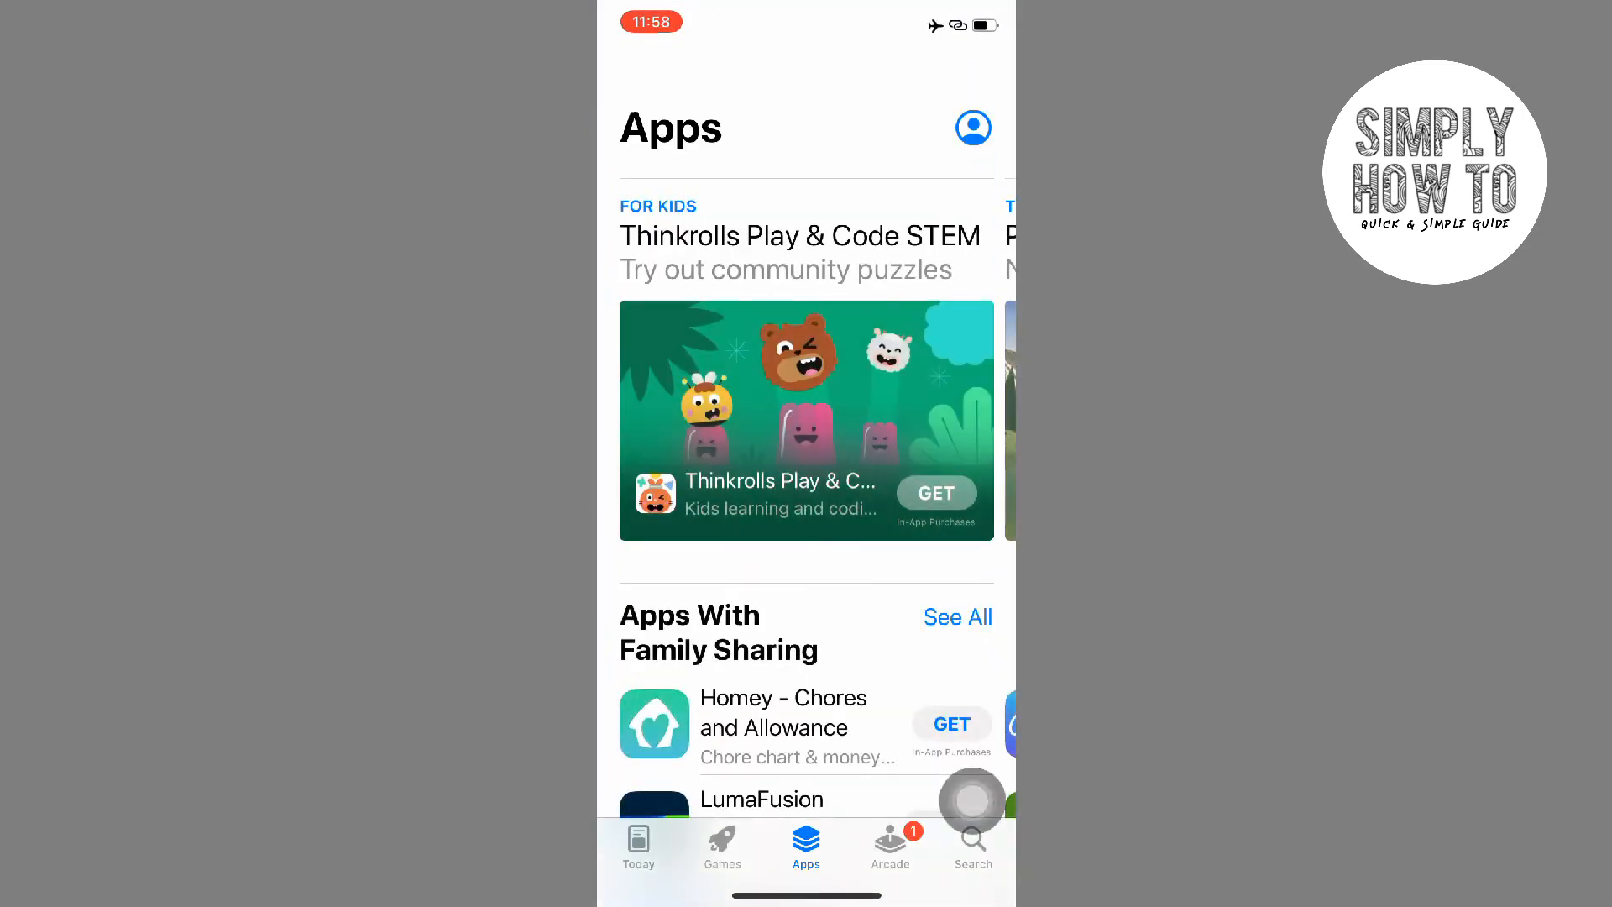
# Search for 'whatsapp' and go to the WhatsApp Messenger listing with its update.
pyautogui.click(974, 844)
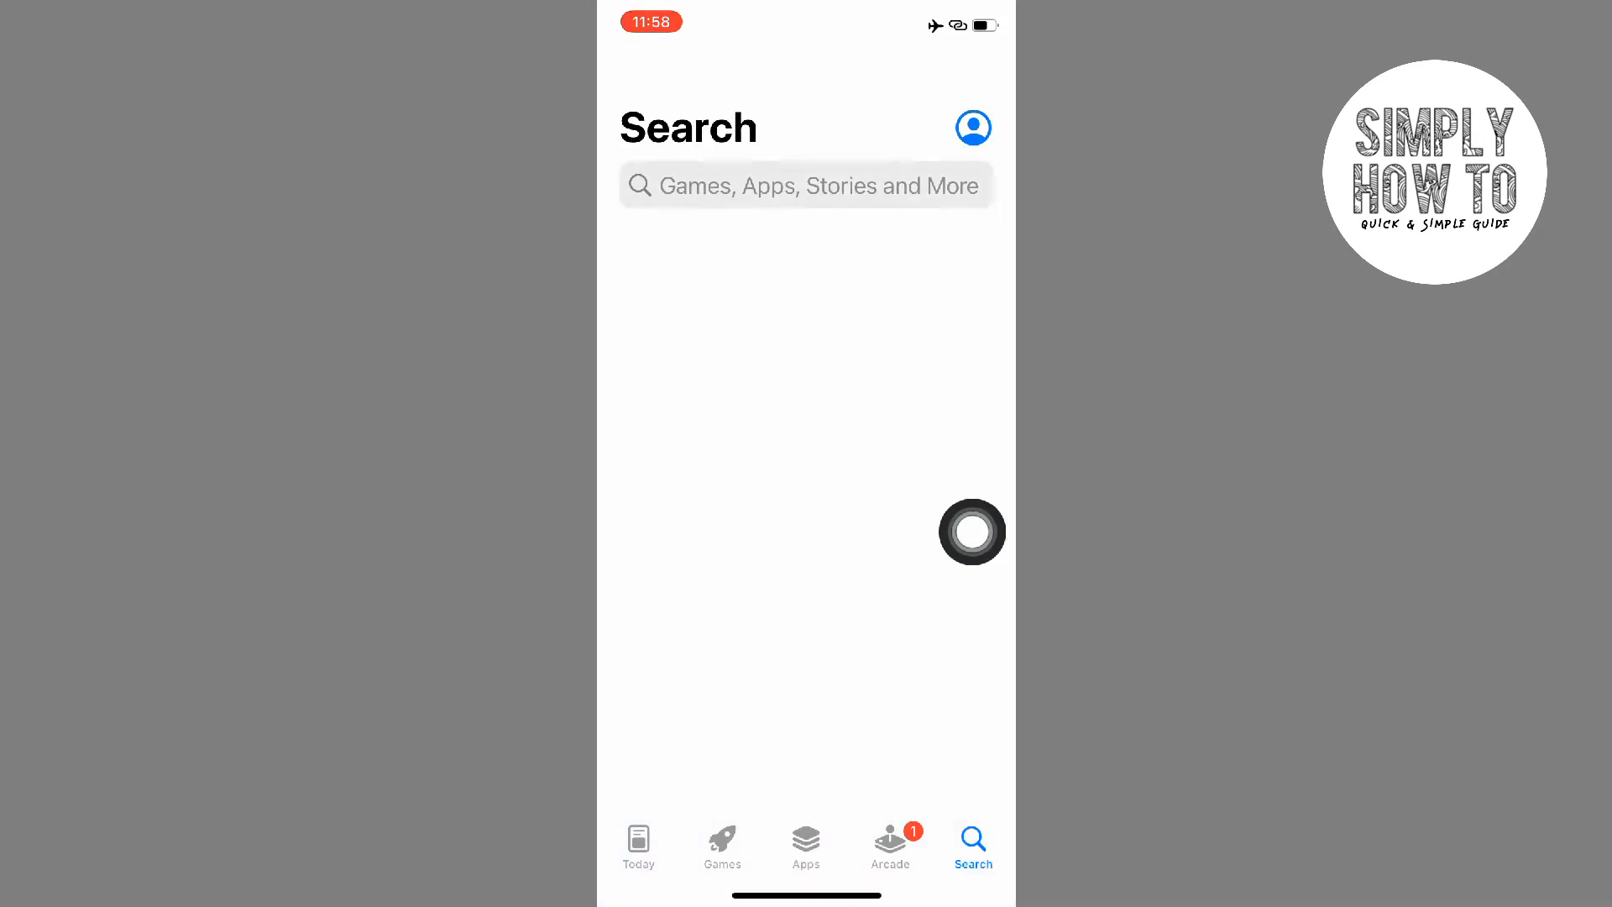
pyautogui.click(806, 185)
pyautogui.write('whatsapp')
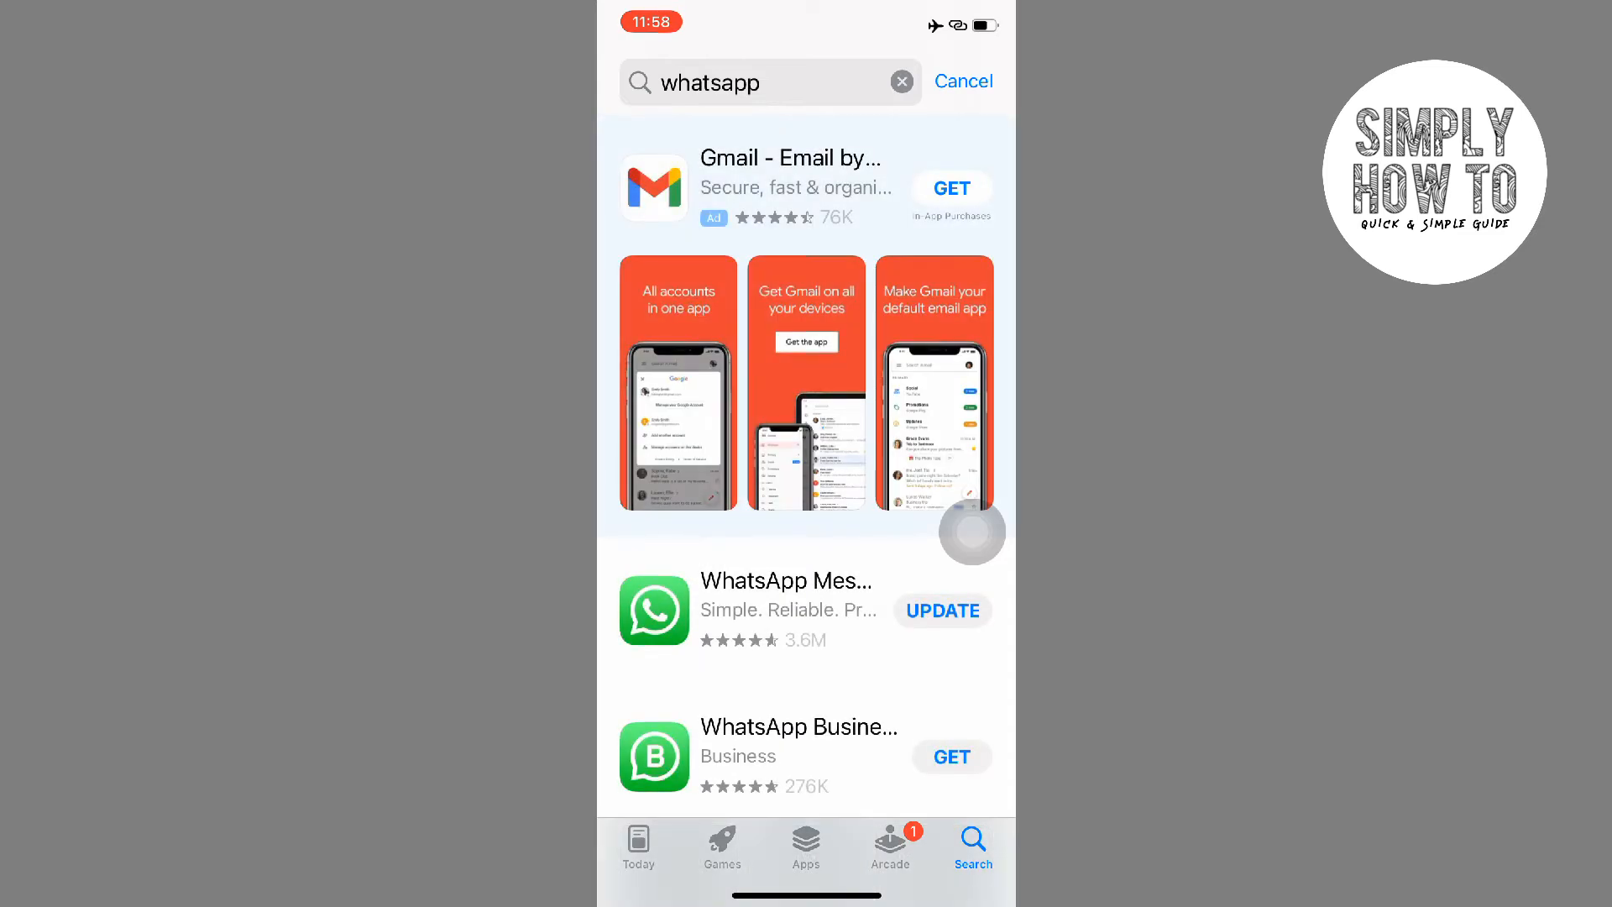
pyautogui.scroll(-3)
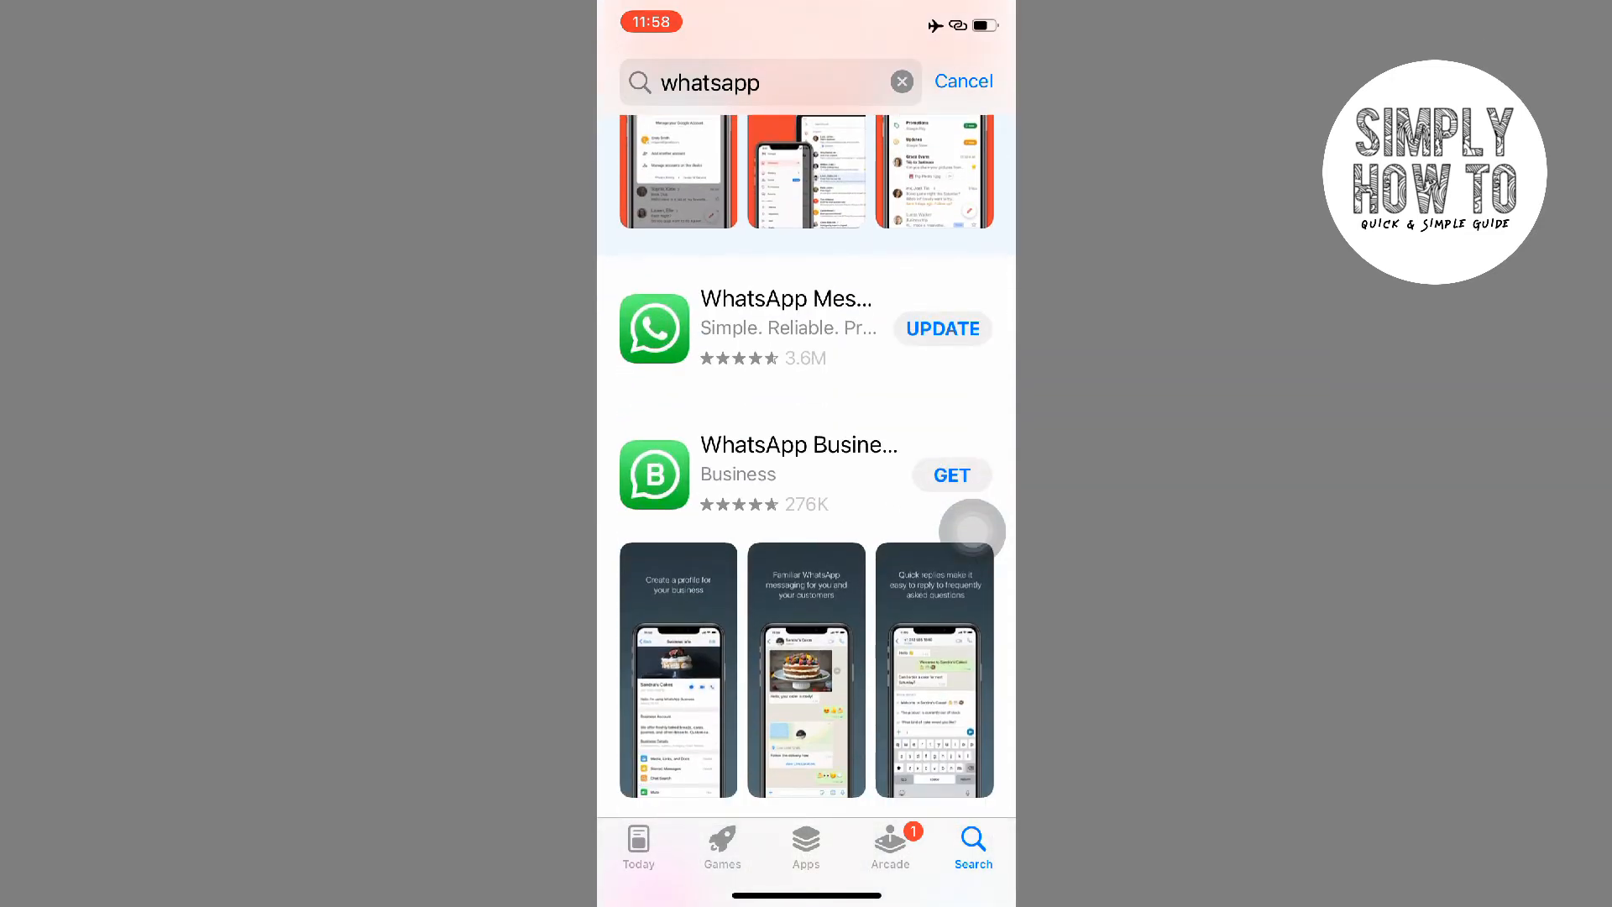
pyautogui.click(786, 299)
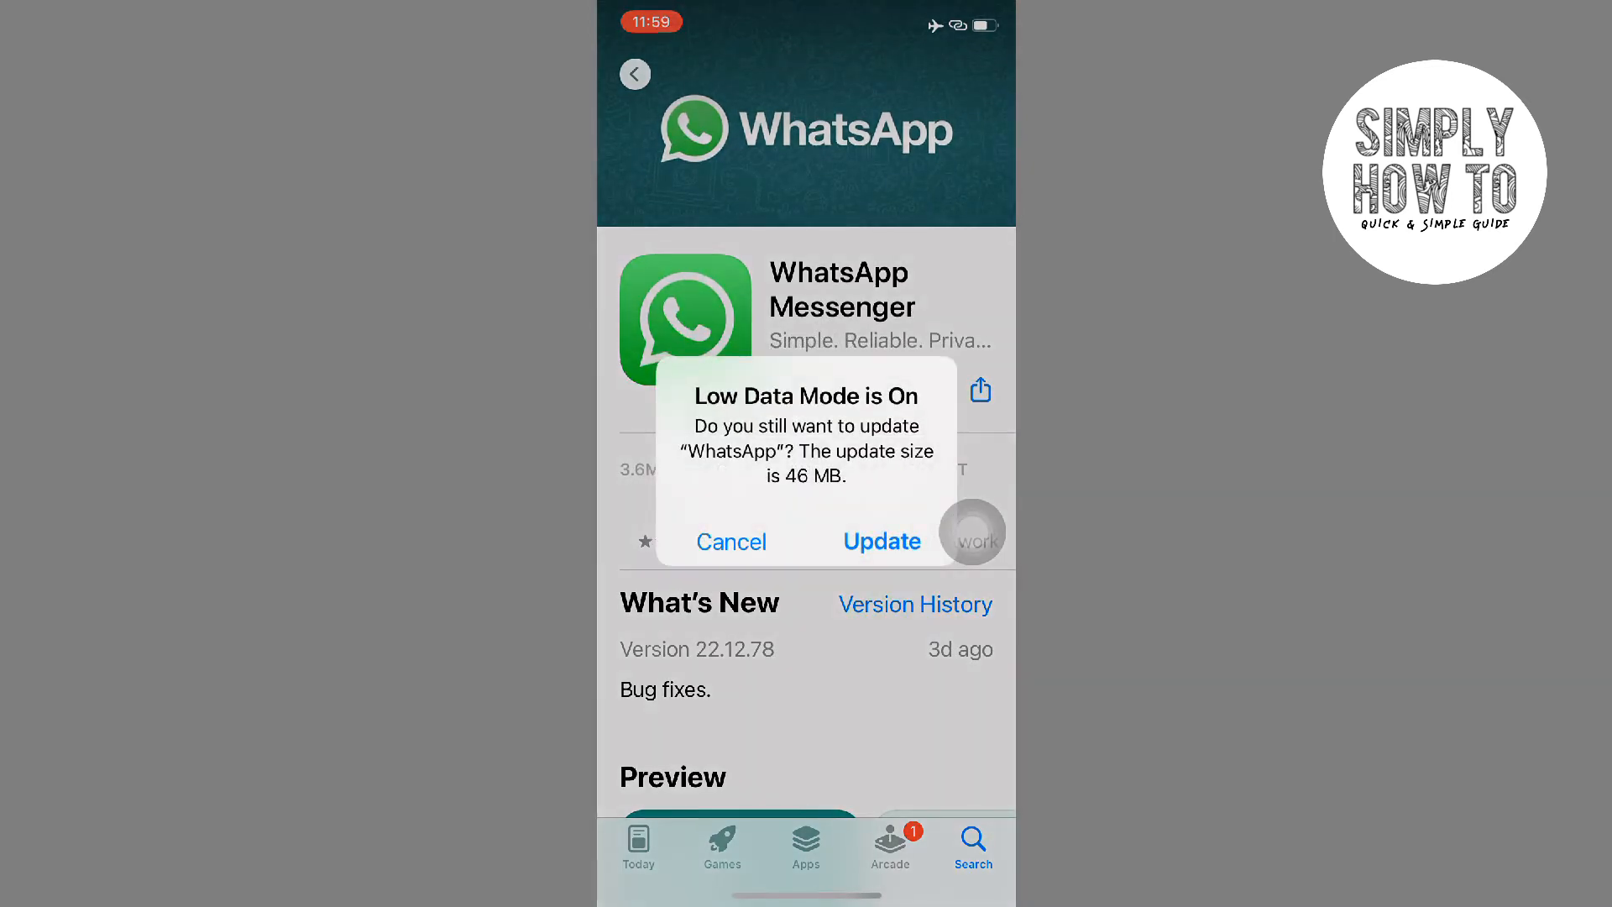
# Confirm the 46 MB WhatsApp update despite Low Data Mode and return to Apps.
pyautogui.click(883, 540)
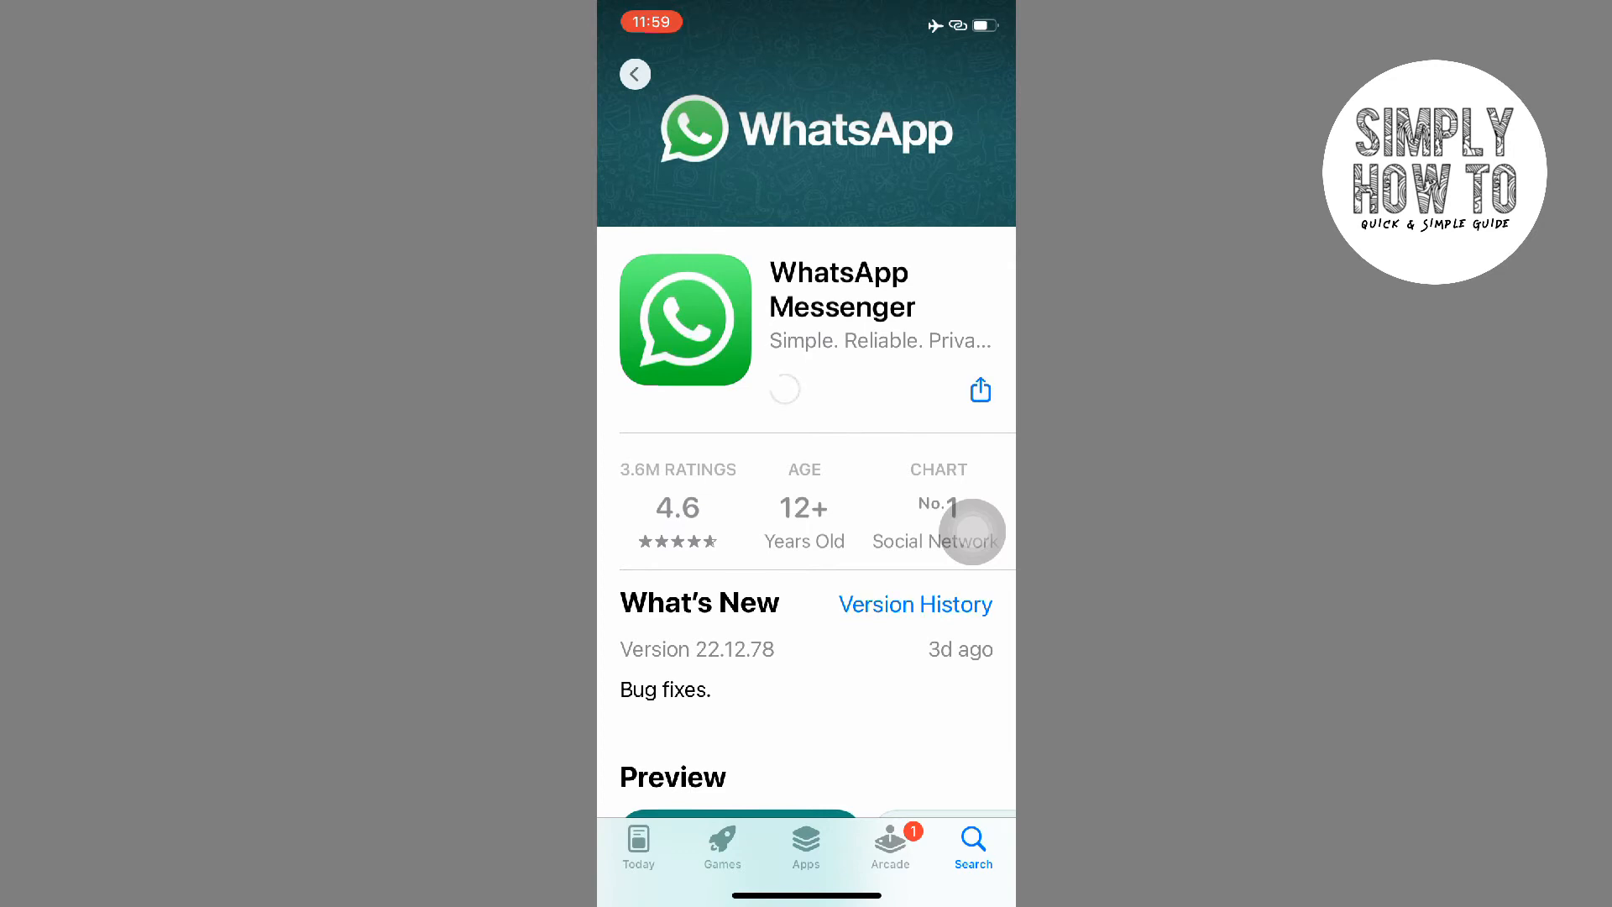
pyautogui.click(806, 843)
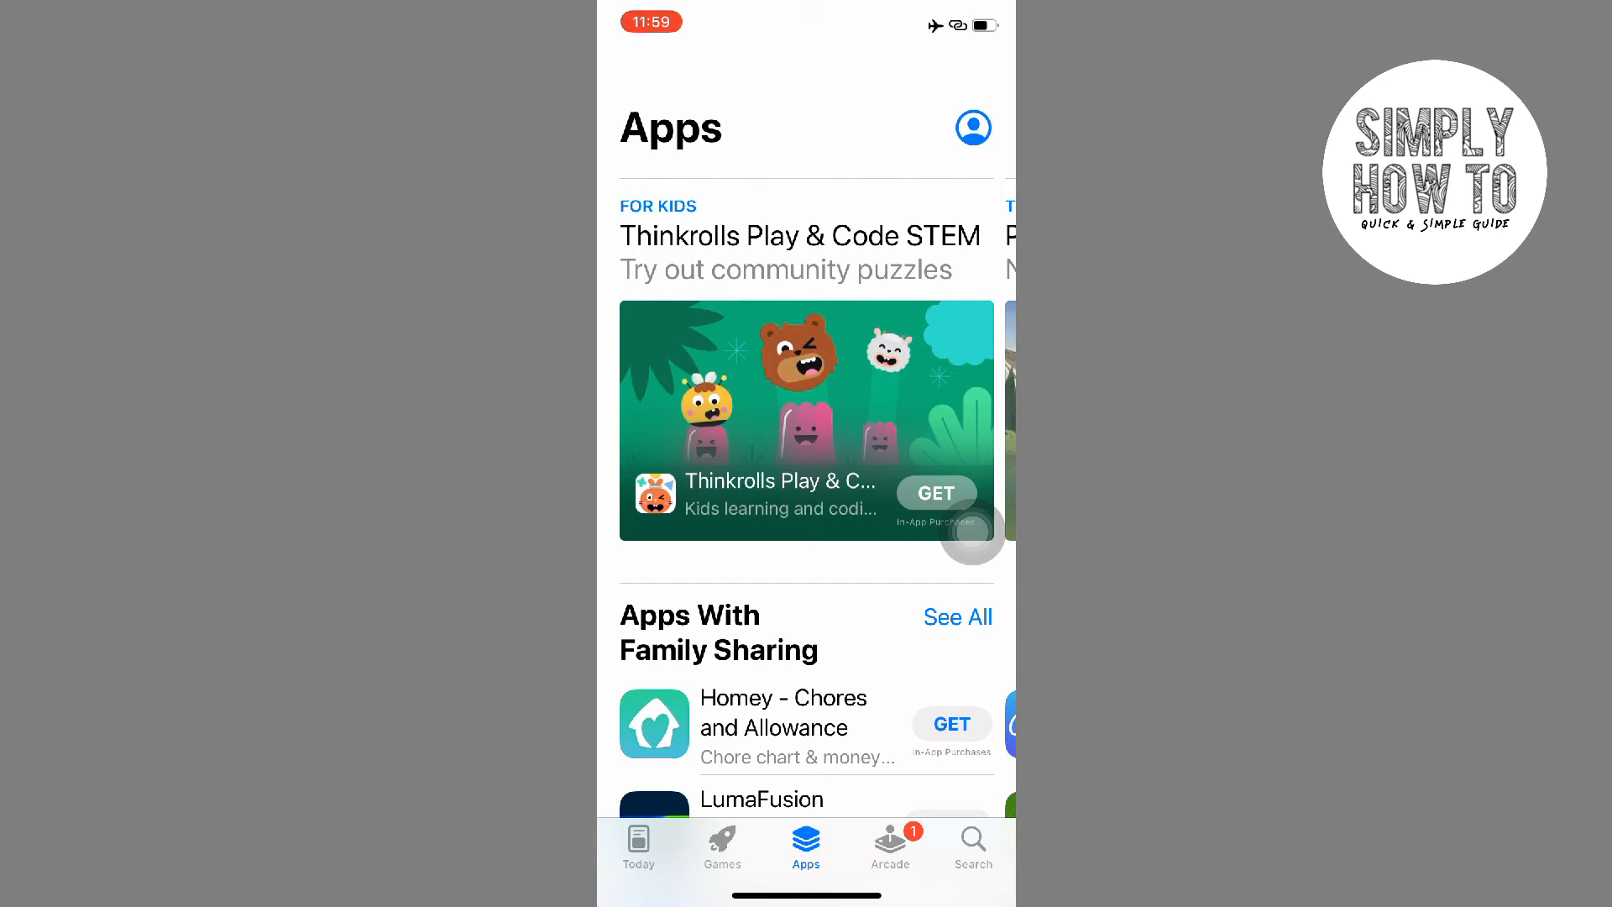
# Review the account's 10 pending updates under Upcoming Automatic Updates, WhatsApp still loading.
pyautogui.click(974, 128)
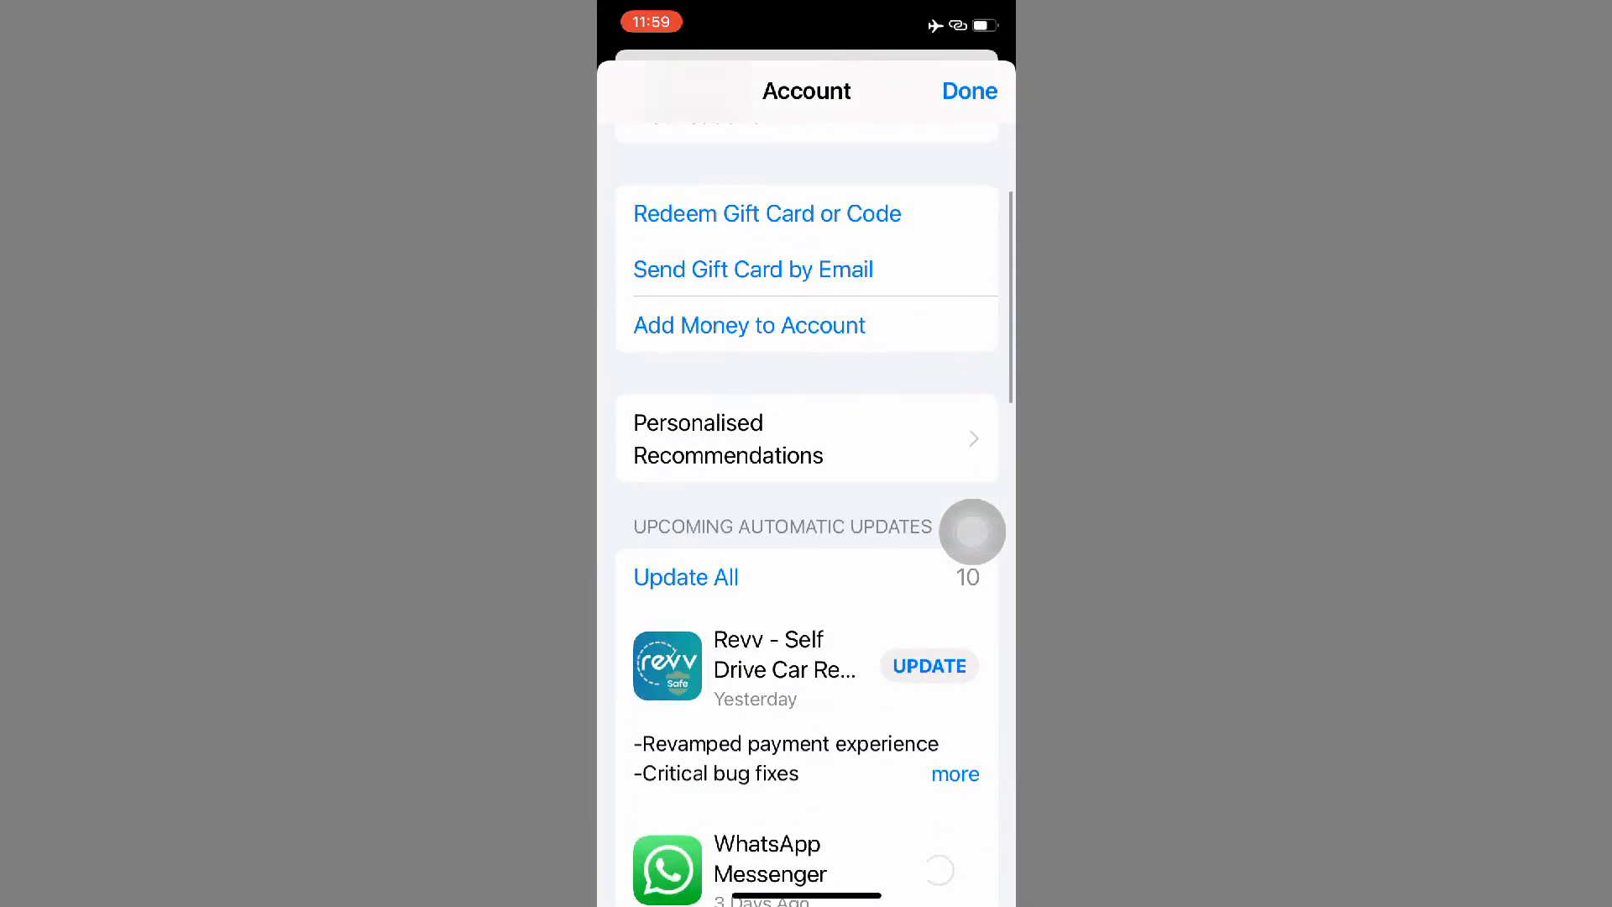
pyautogui.scroll(-3)
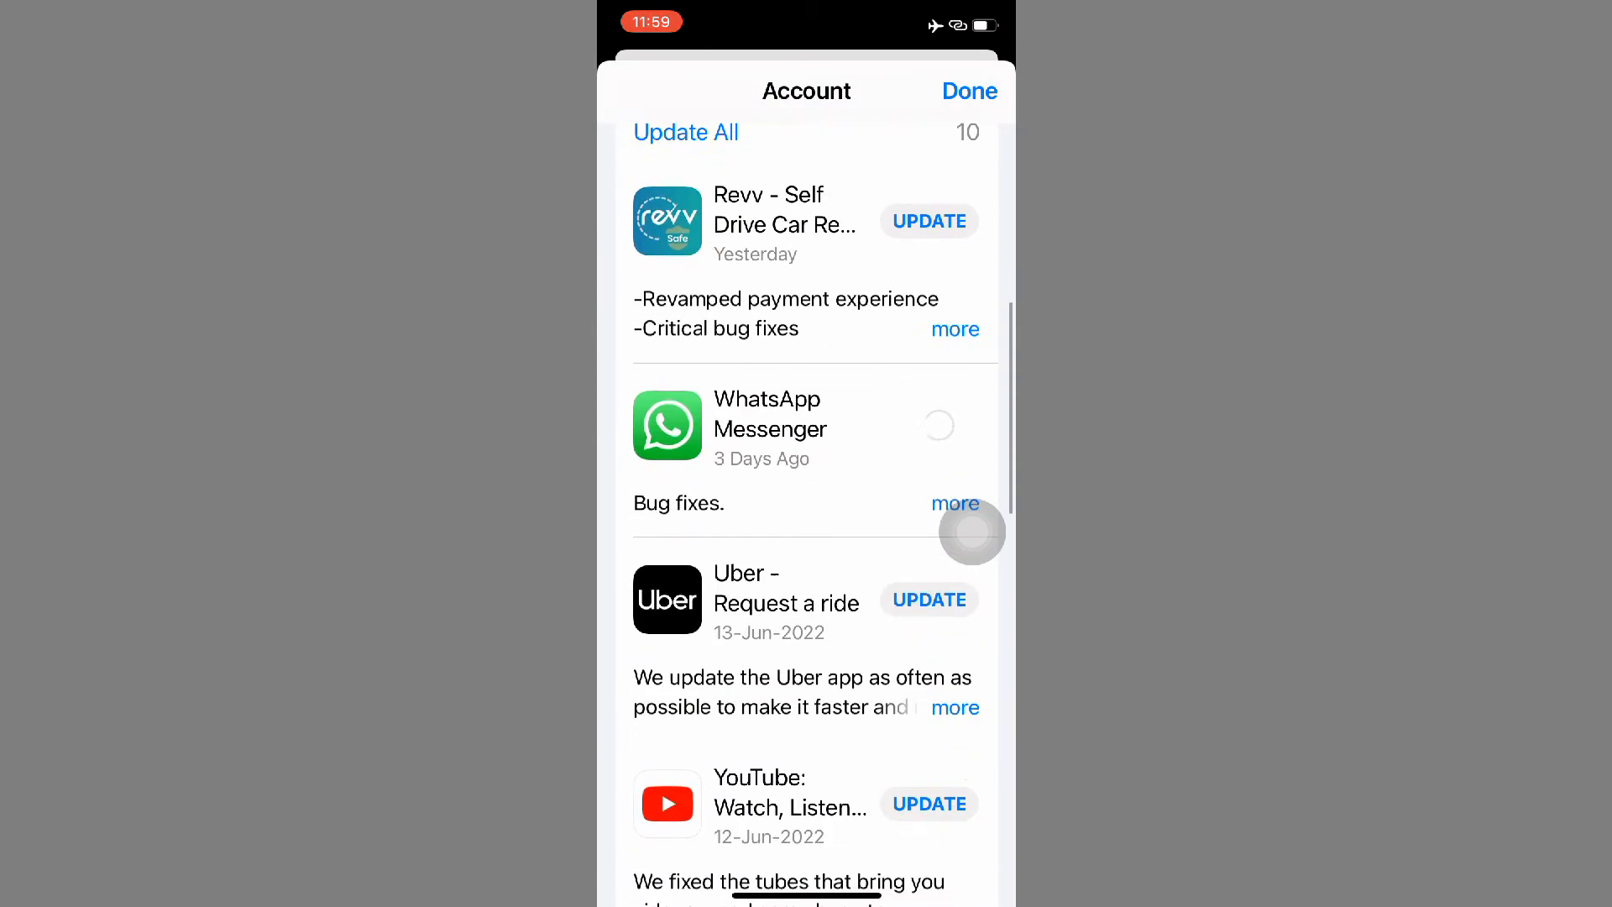
pyautogui.scroll(-3)
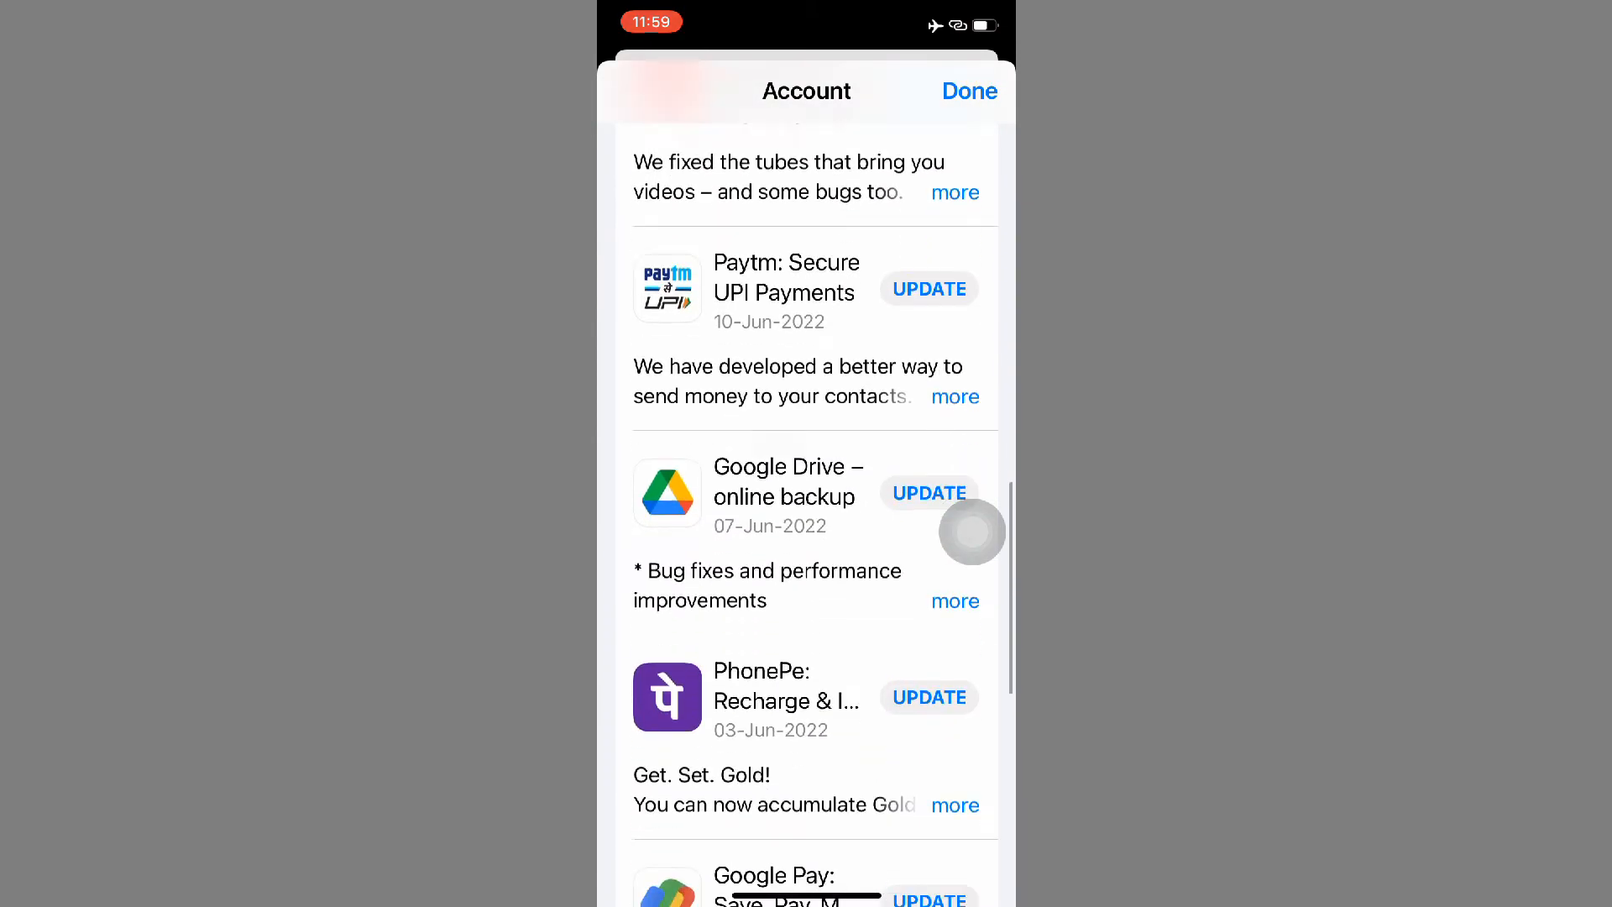
pyautogui.scroll(-3)
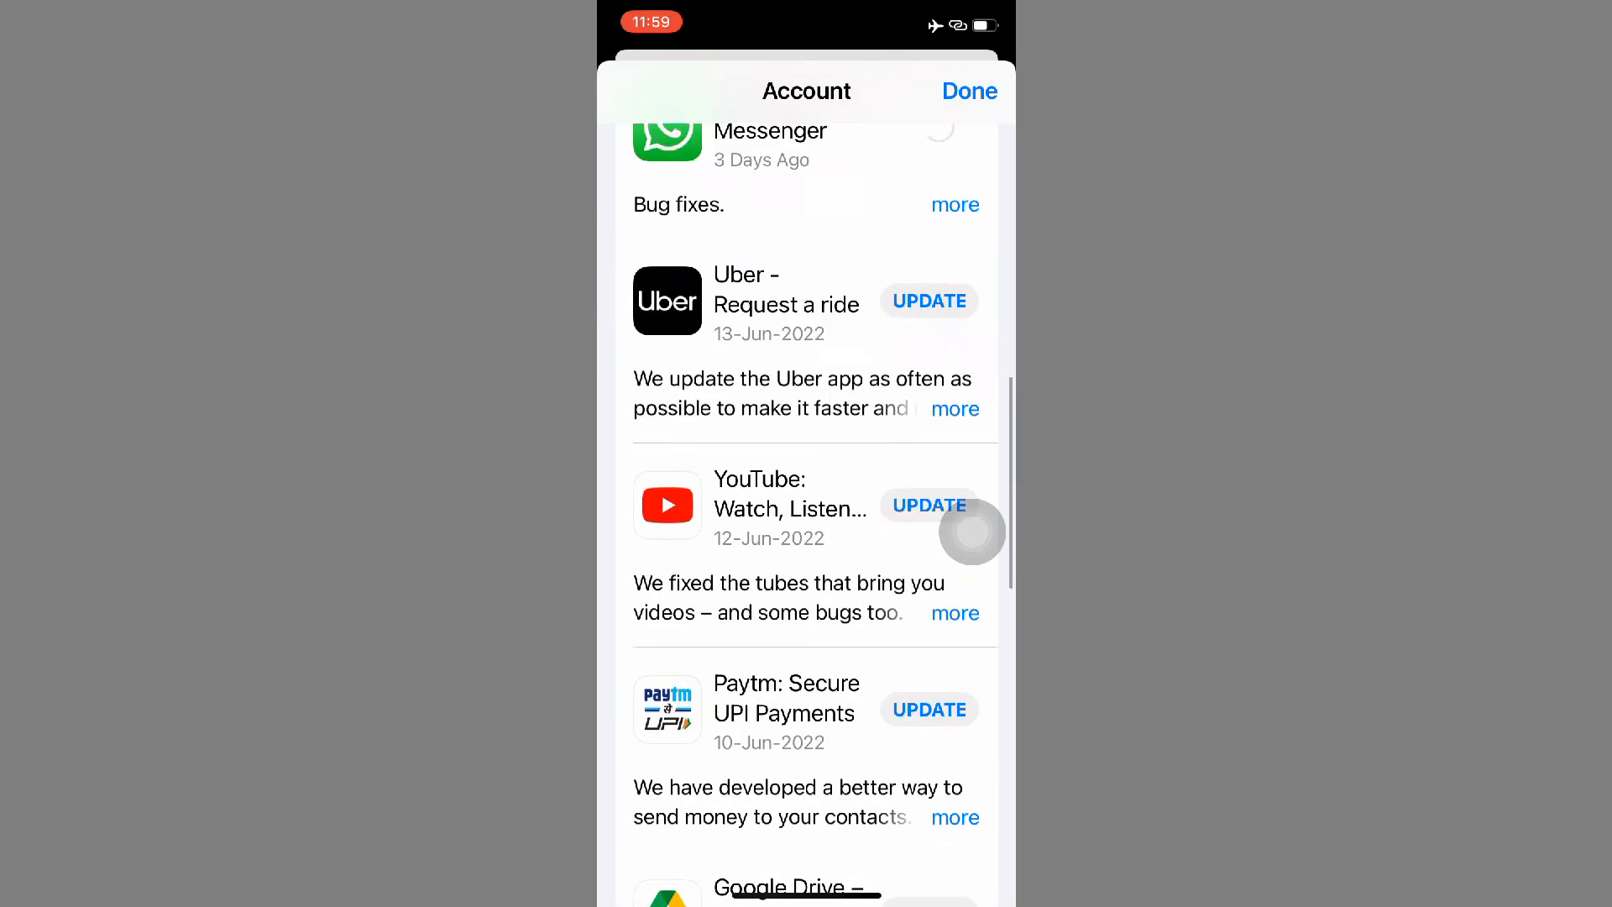
pyautogui.scroll(-3)
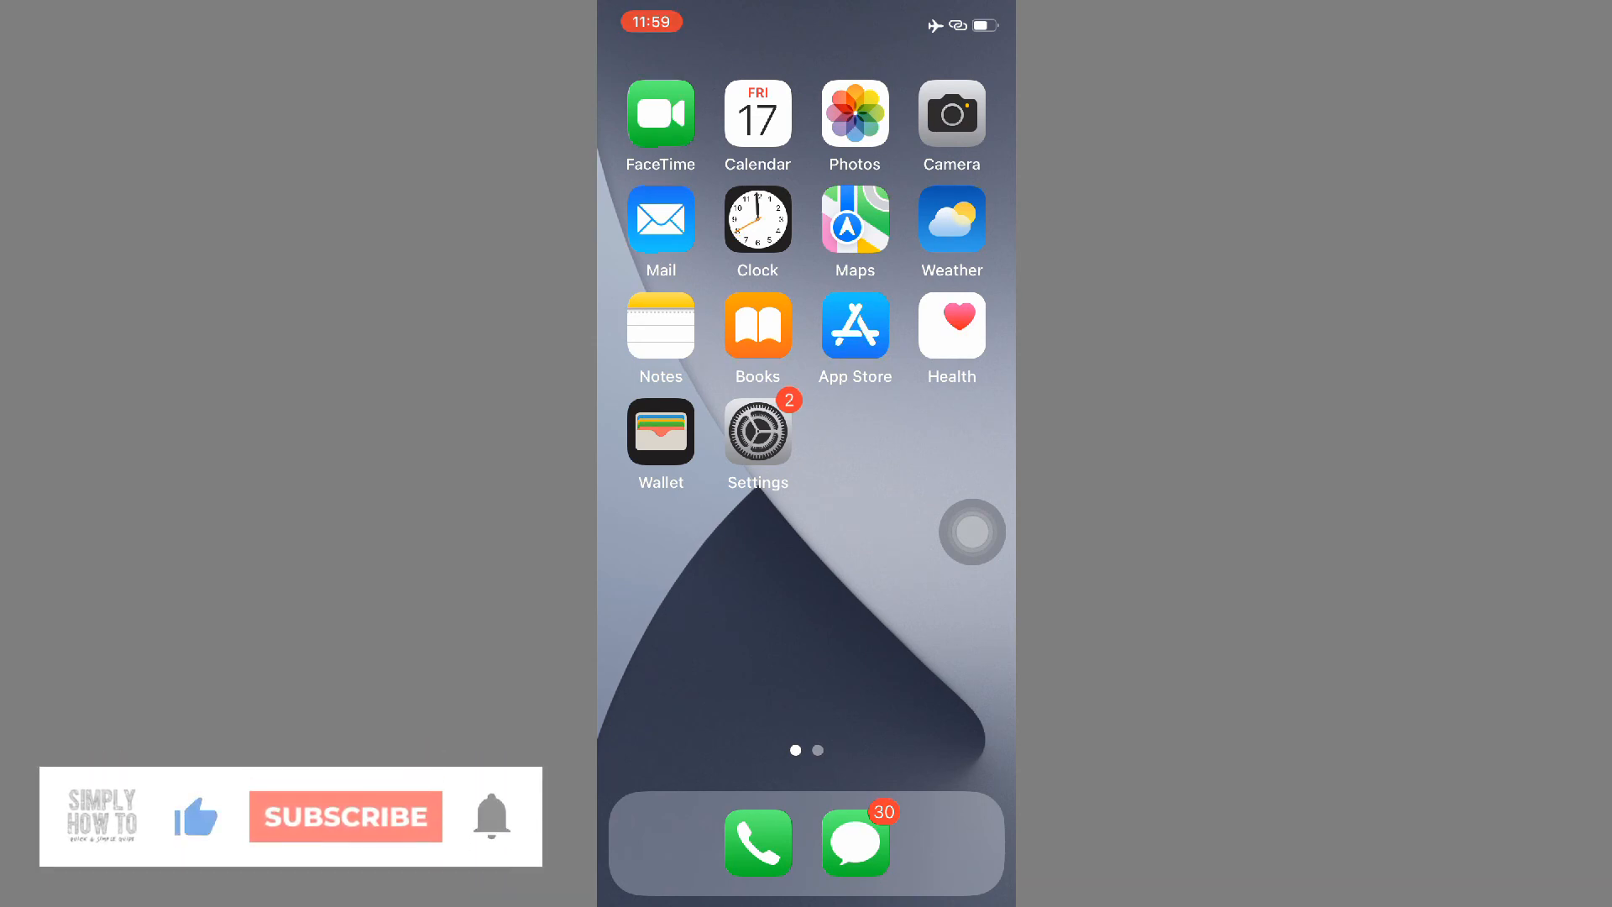
pyautogui.click(345, 815)
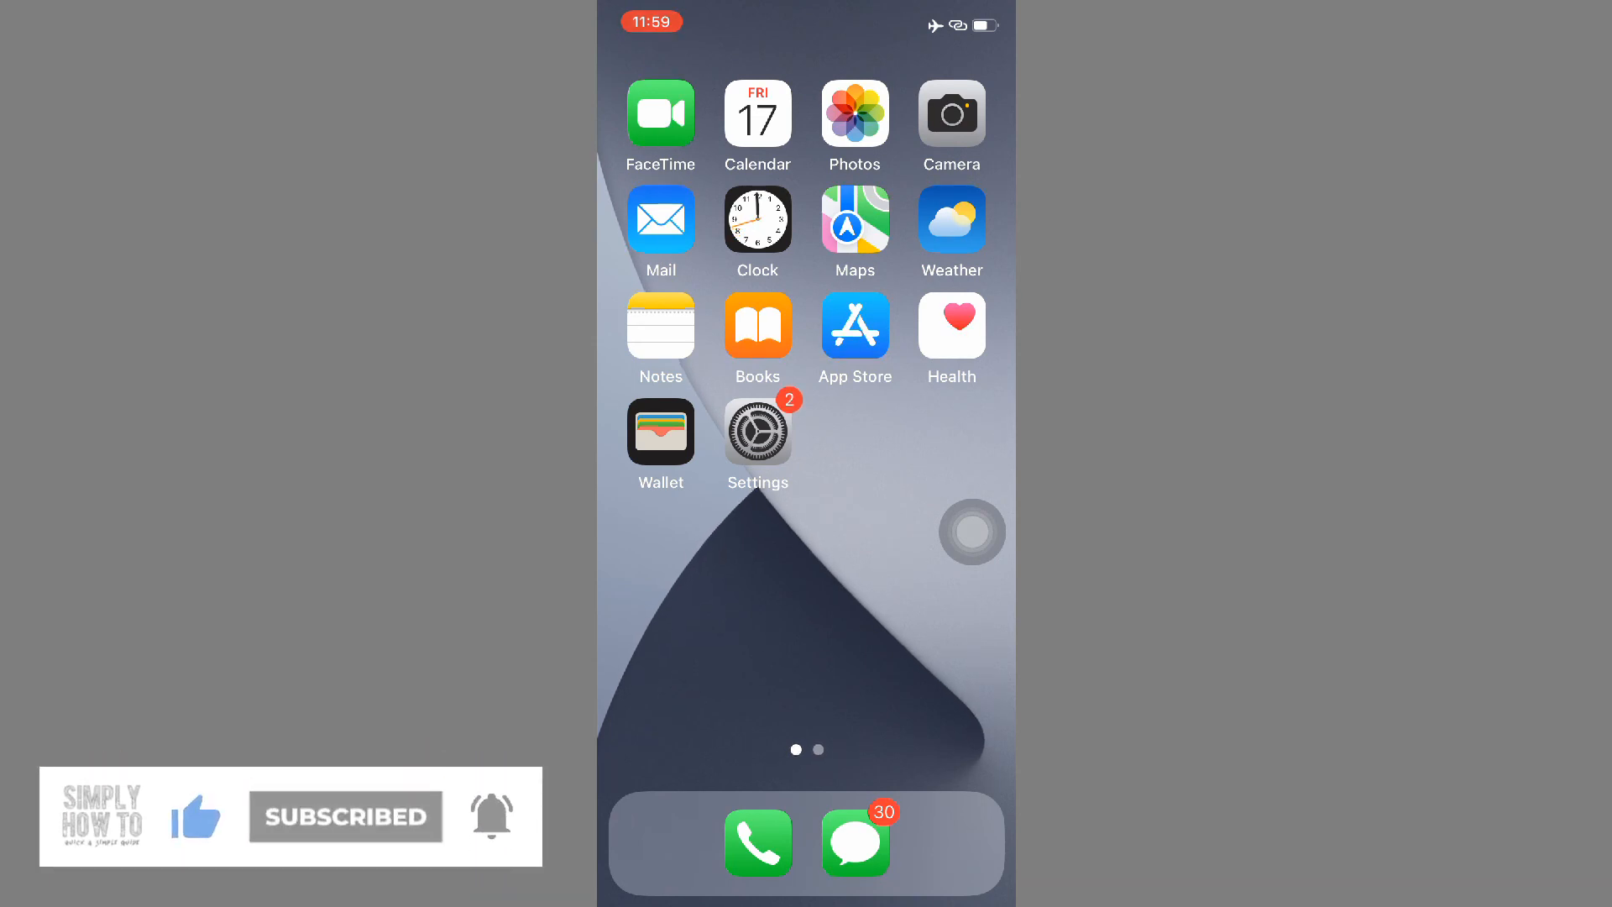